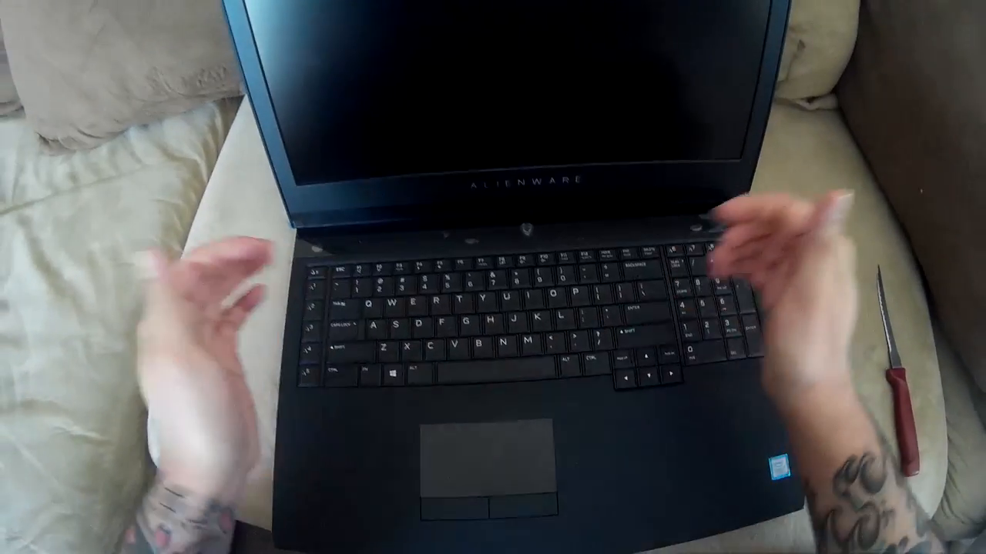
# Power on the upgraded Alienware laptop until the ALIENWARE boot logo appears
pyautogui.click(520, 273)
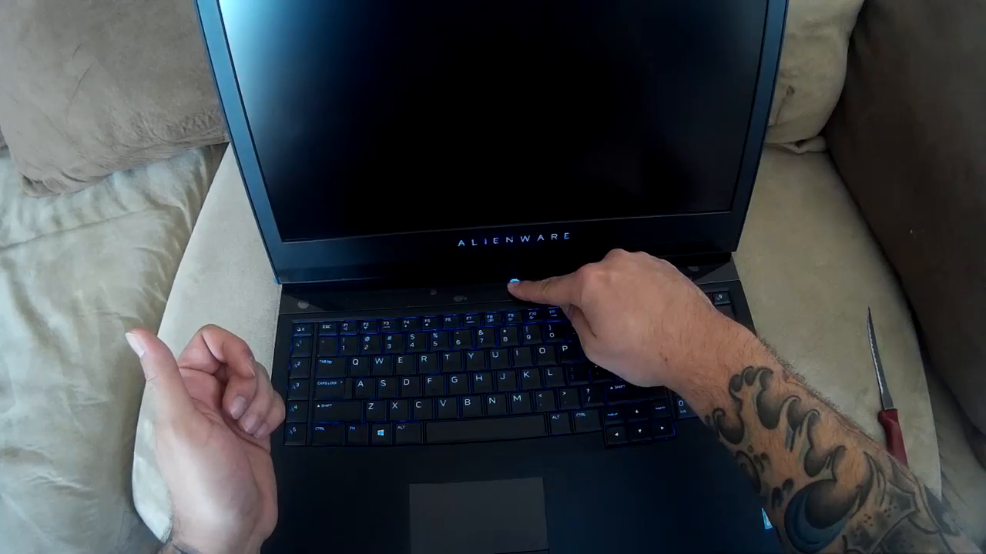
pyautogui.click(512, 273)
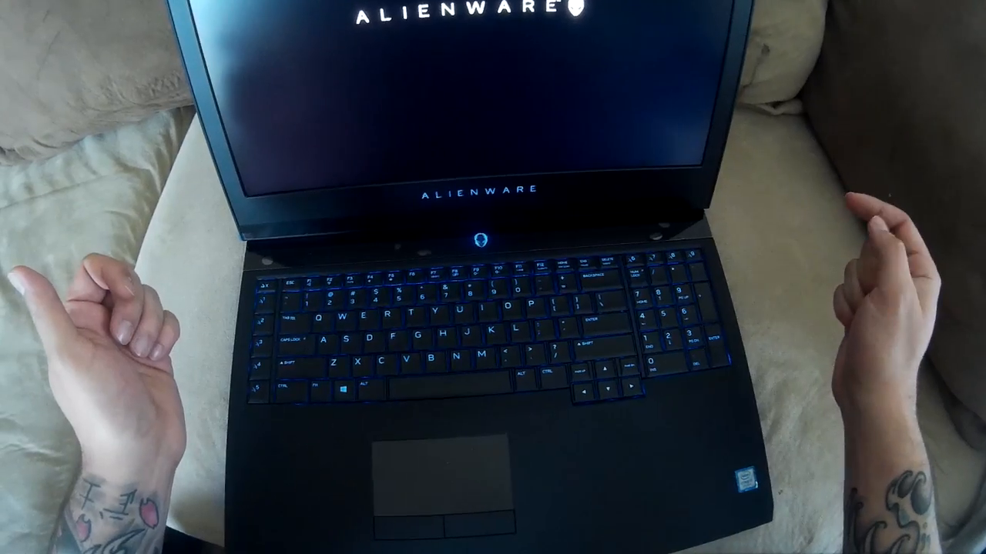